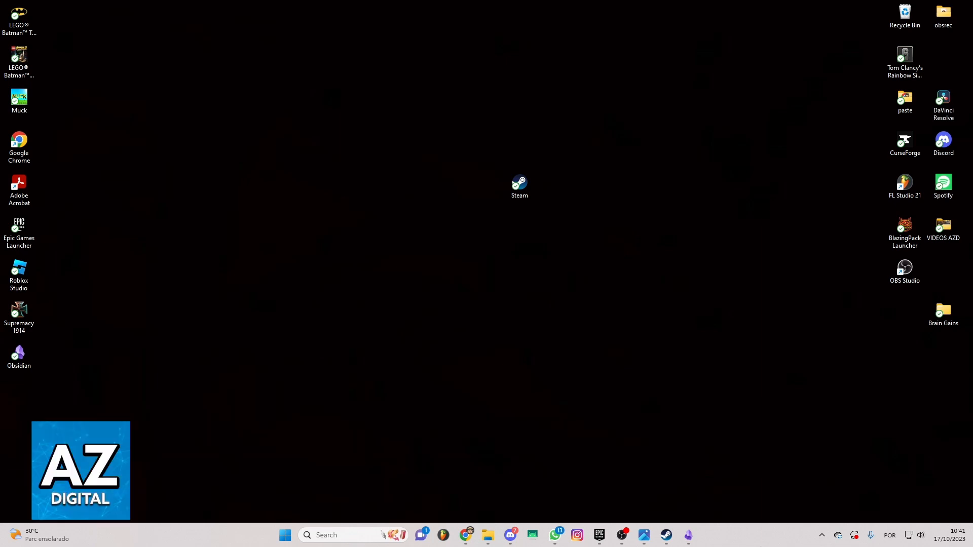
mouse_move(583, 202)
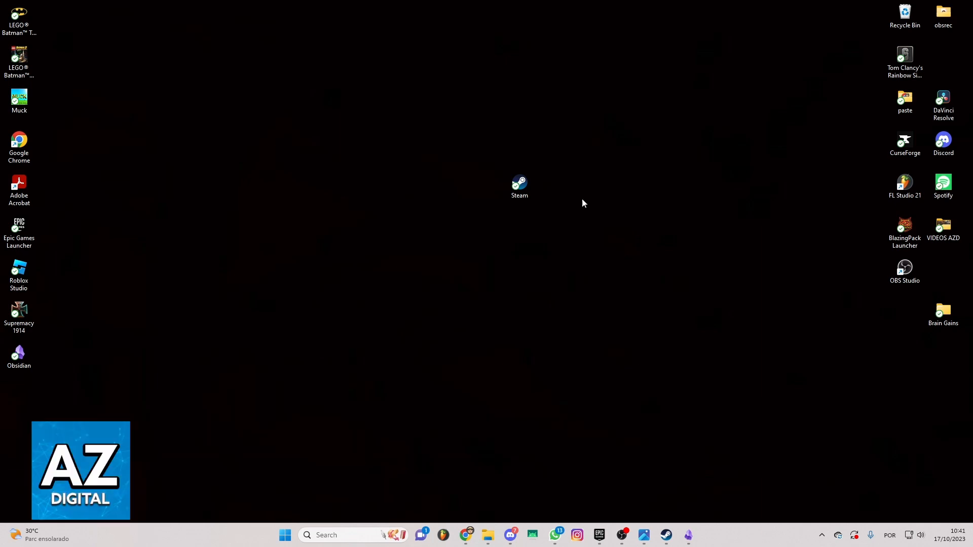
Move the Steam desktop shortcut slightly down and to the left
left_click_drag(519, 187, 480, 237)
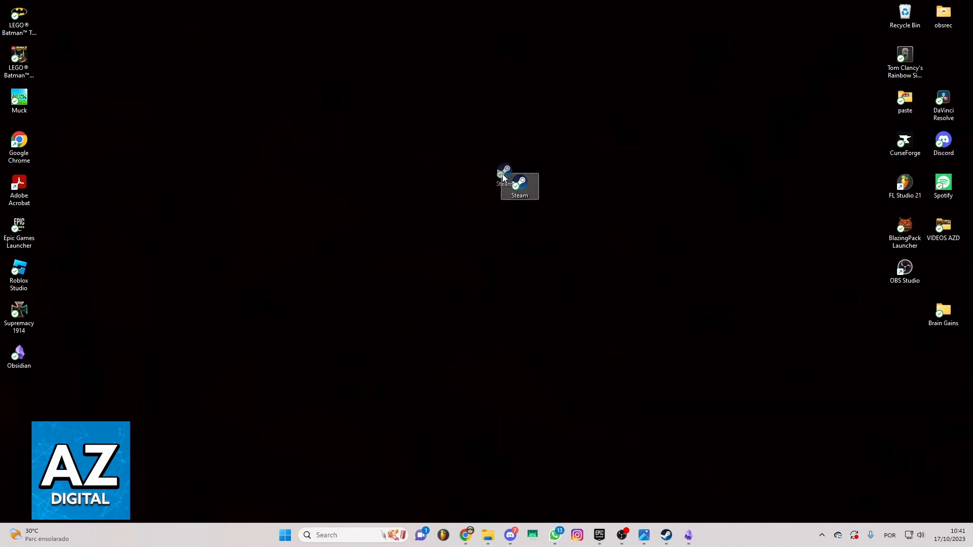
left_click_drag(518, 187, 481, 228)
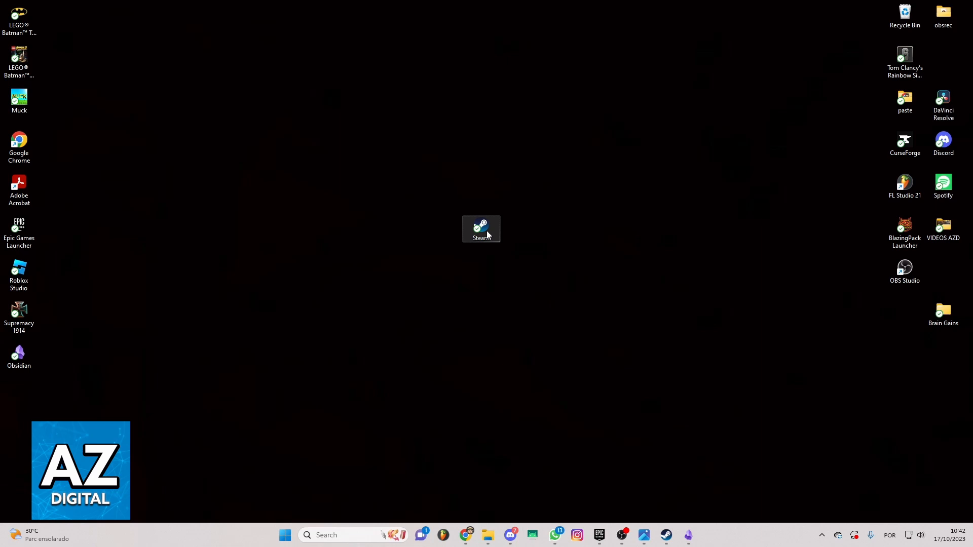
Launch Steam from the desktop shortcut and focus the store search box
double_click(481, 229)
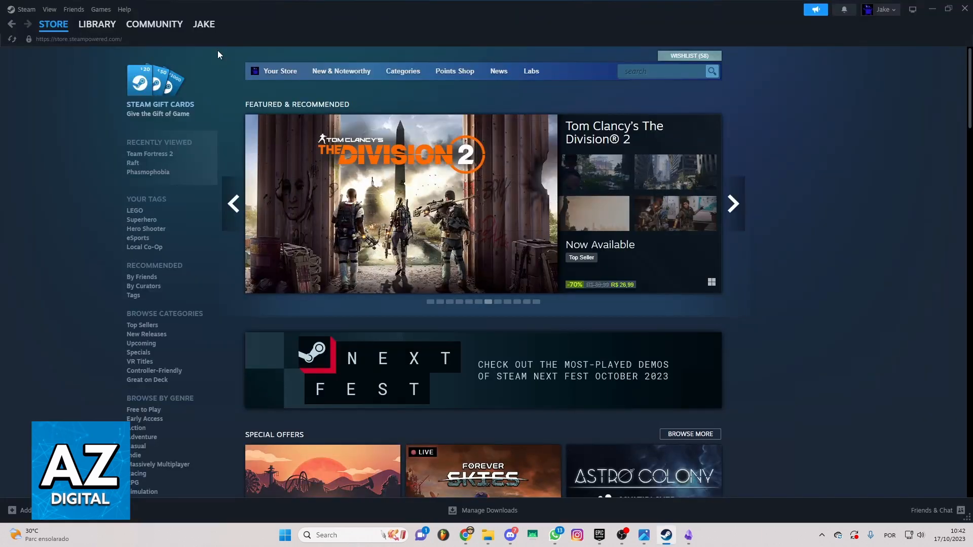
mouse_move(500, 228)
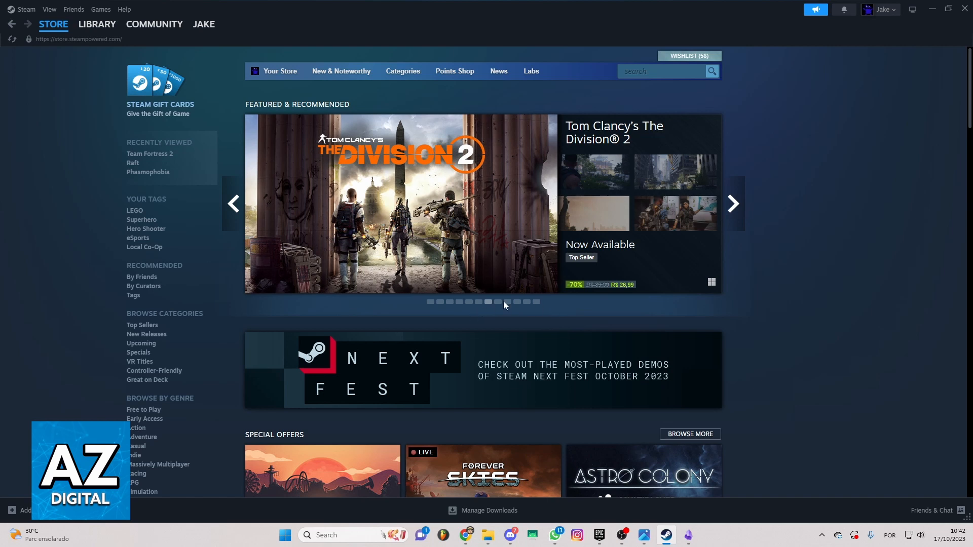
mouse_move(479, 307)
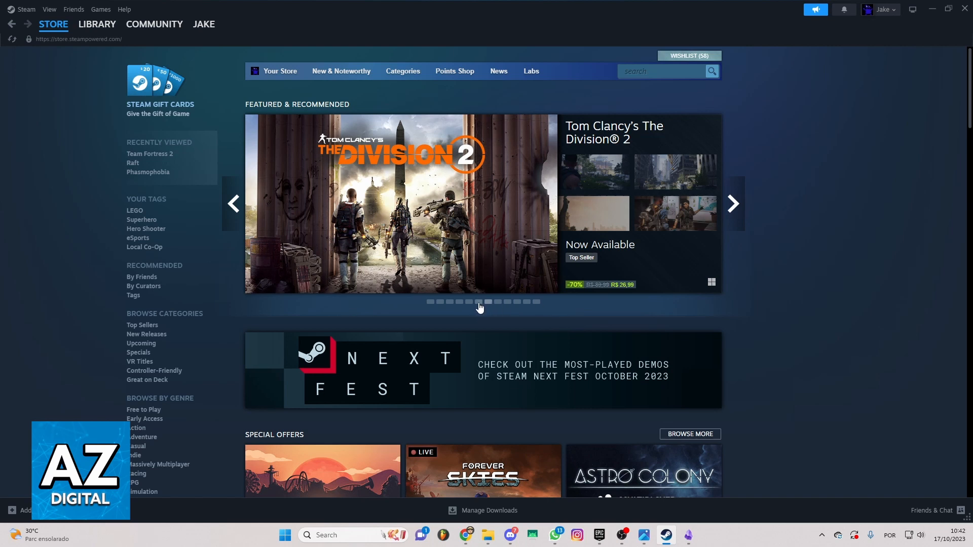
left_click(100, 9)
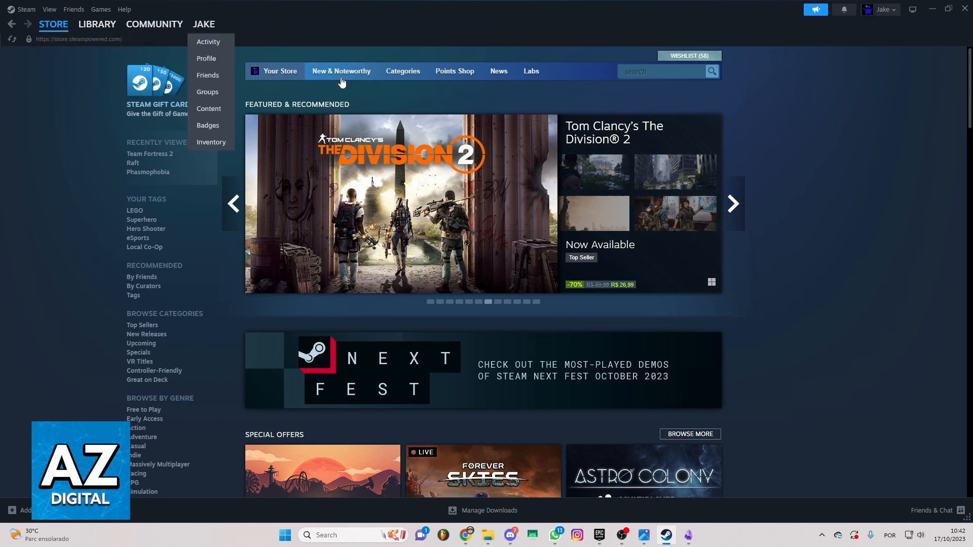
mouse_move(504, 180)
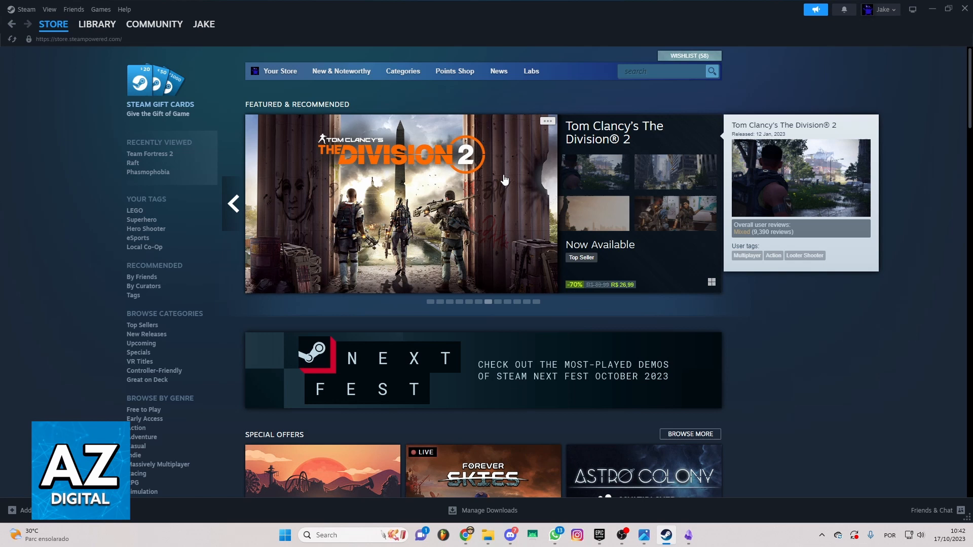
mouse_move(378, 105)
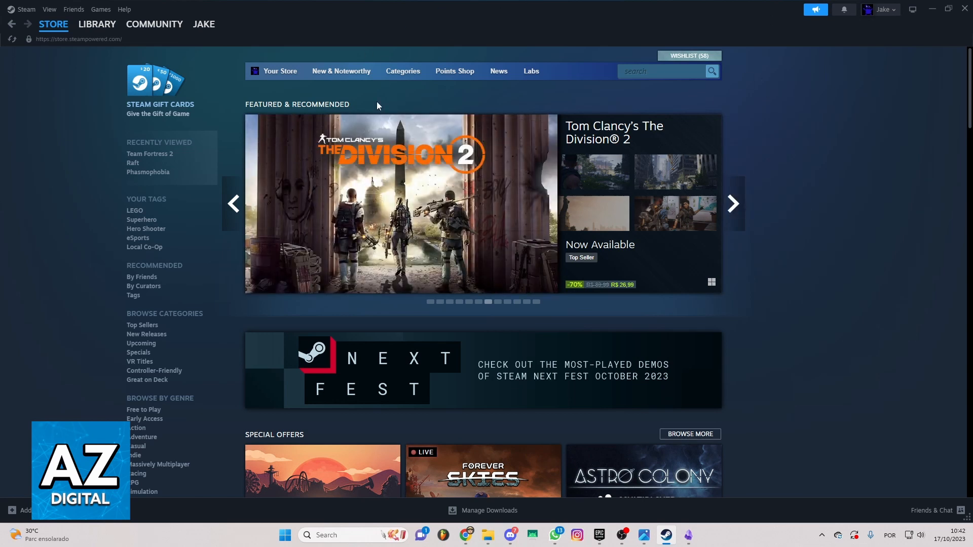
left_click(661, 71)
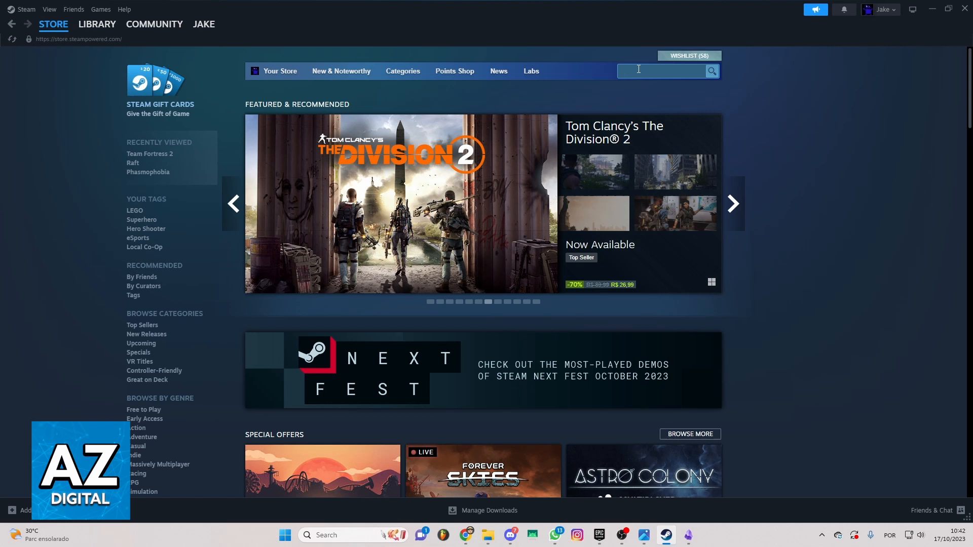
Search the store for 'repentance' and open The Binding of Isaac: Repentance page
type("repentance")
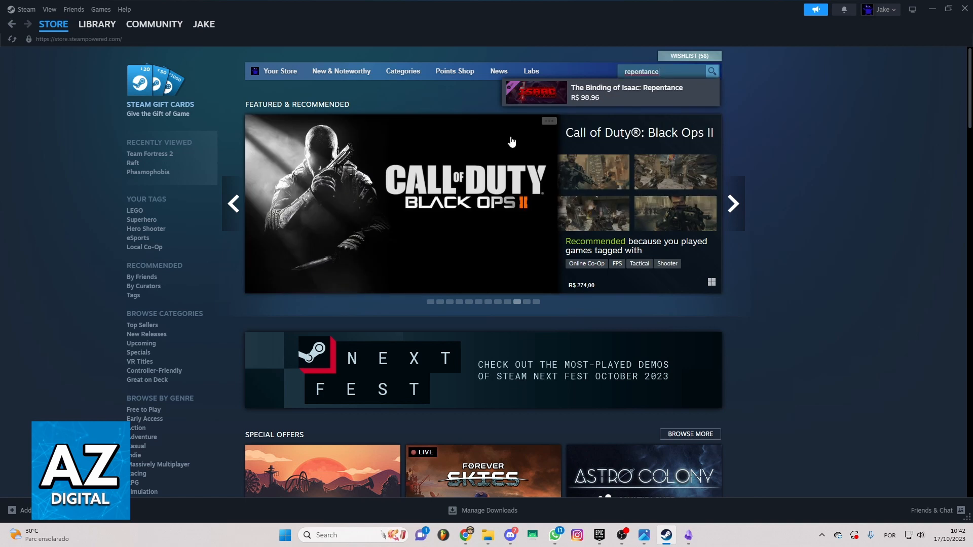
mouse_move(612, 98)
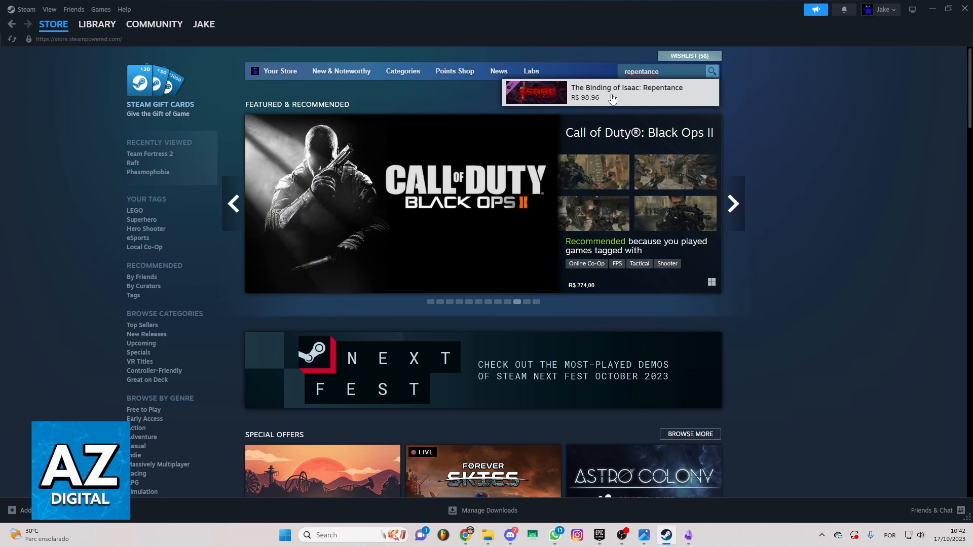
left_click(614, 92)
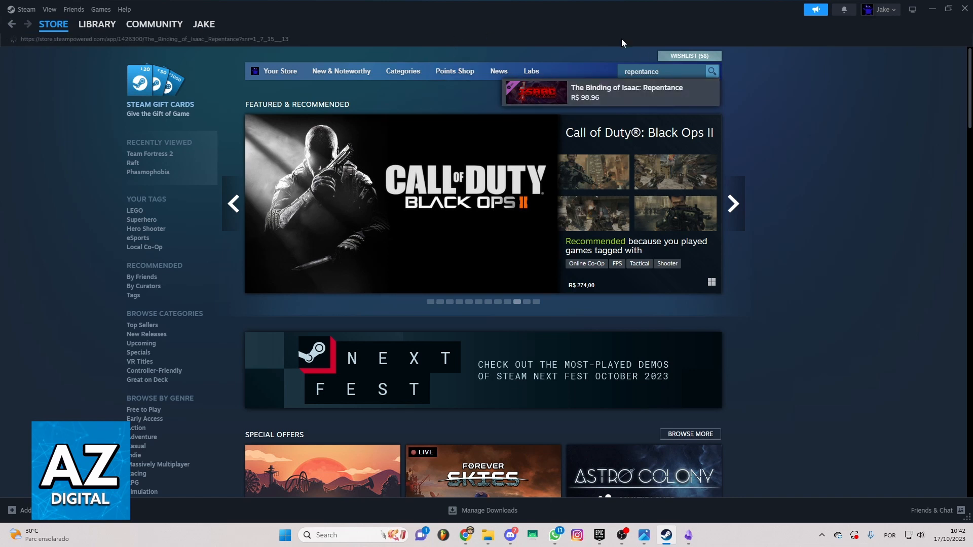
Scroll the Repentance store page down to the Rebirth Complete Bundle purchase section
left_click(611, 92)
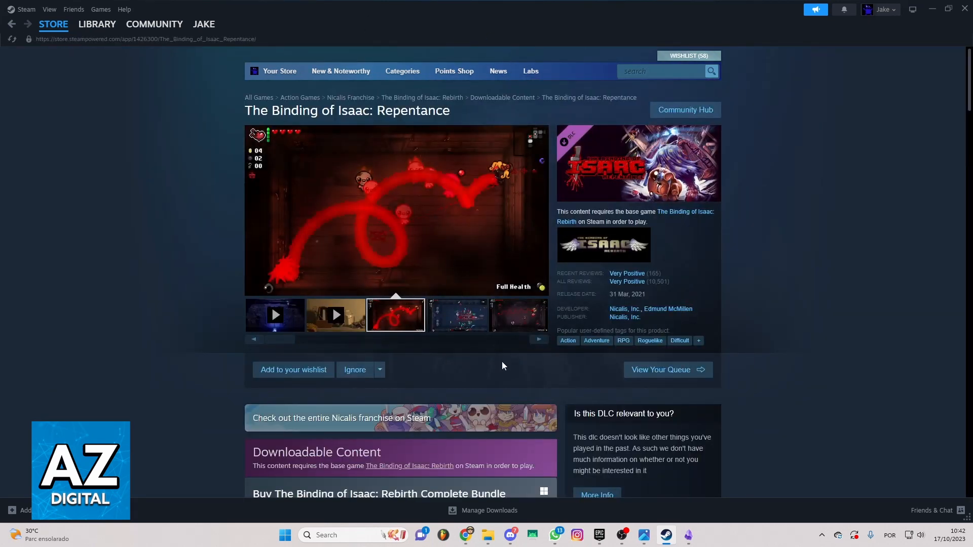
scroll("down", 3)
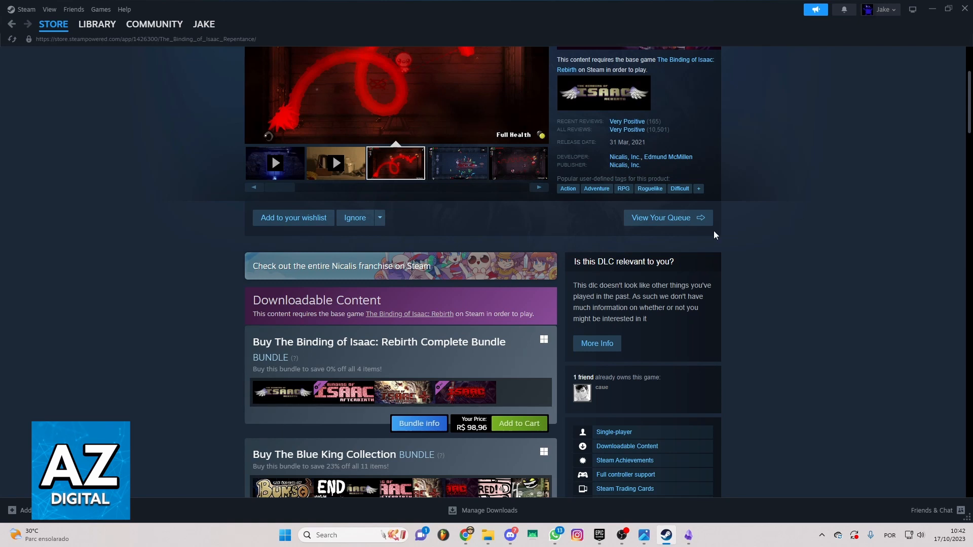
scroll("up", 3)
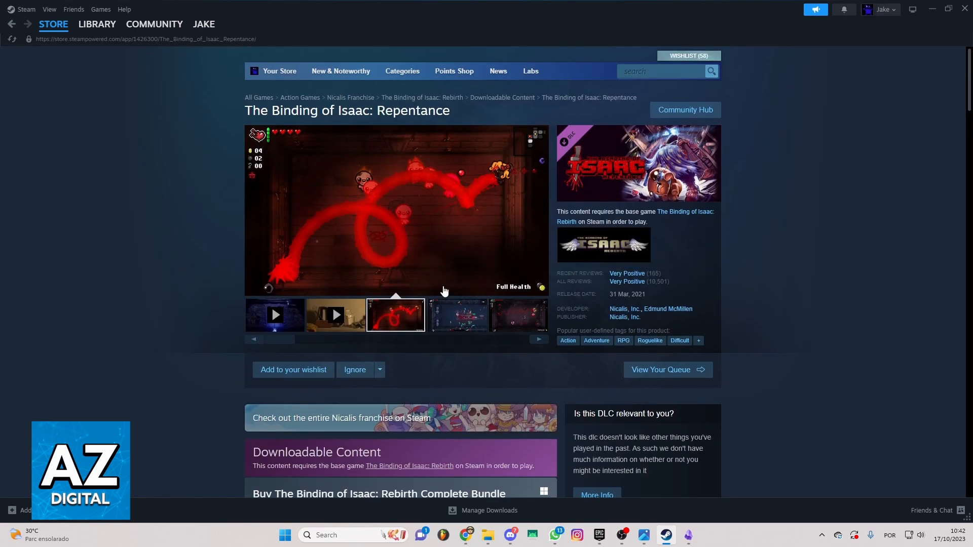
mouse_move(546, 248)
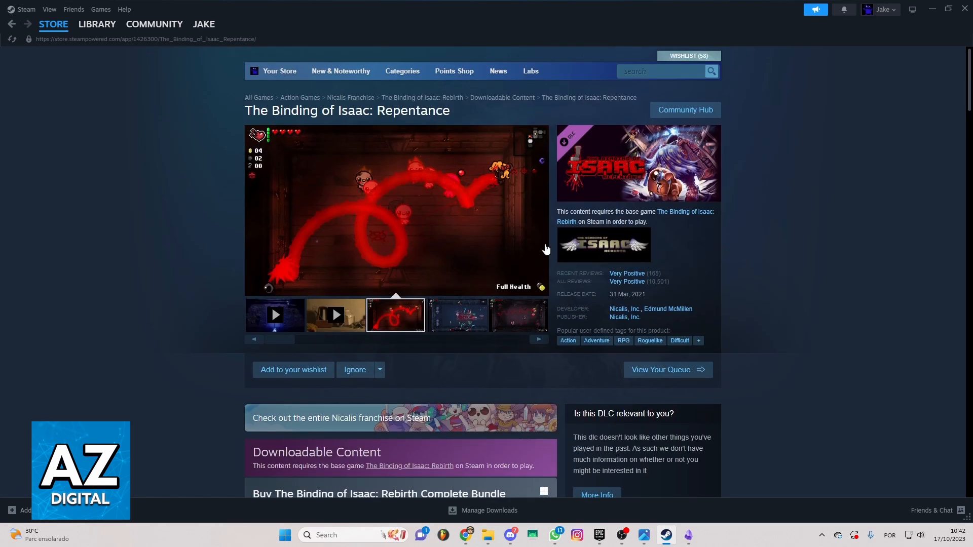
scroll("down", 3)
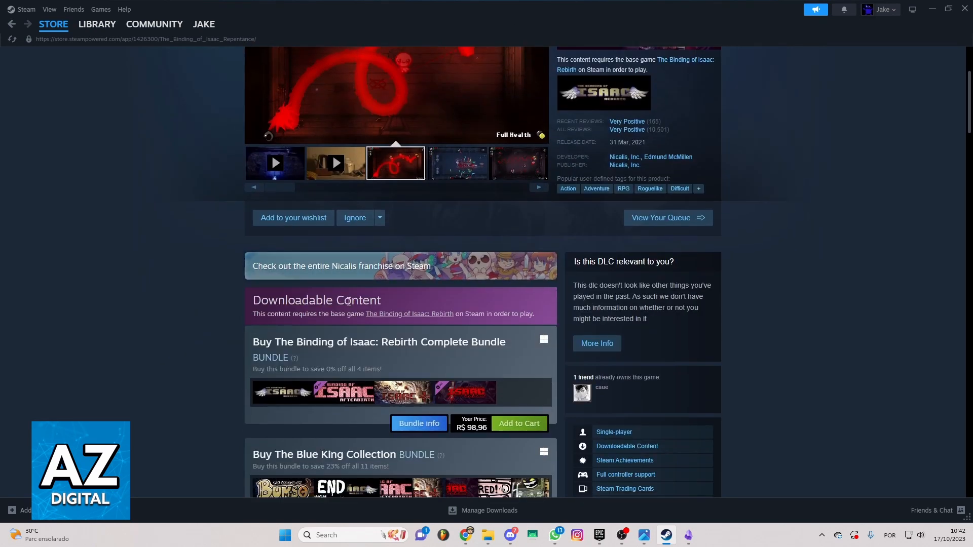
scroll("down", 3)
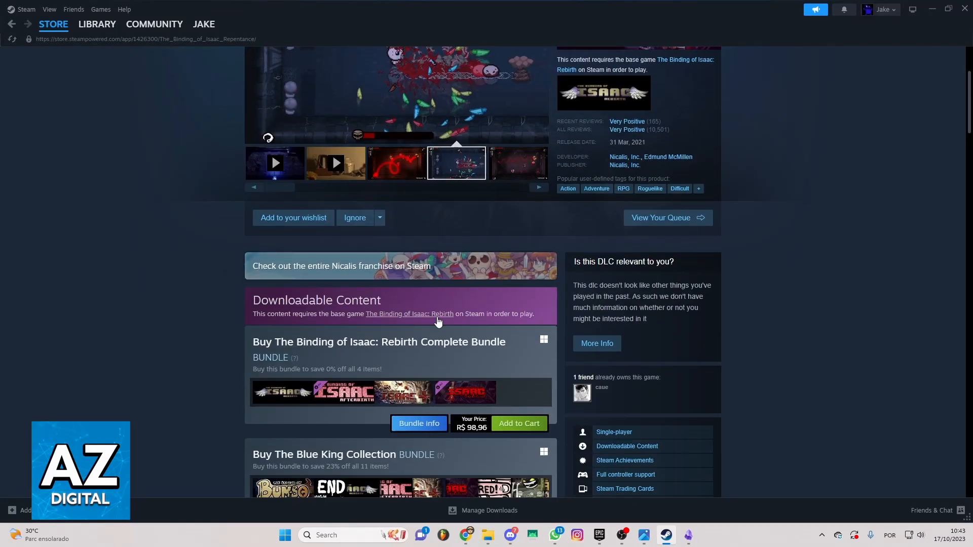
scroll("down", 3)
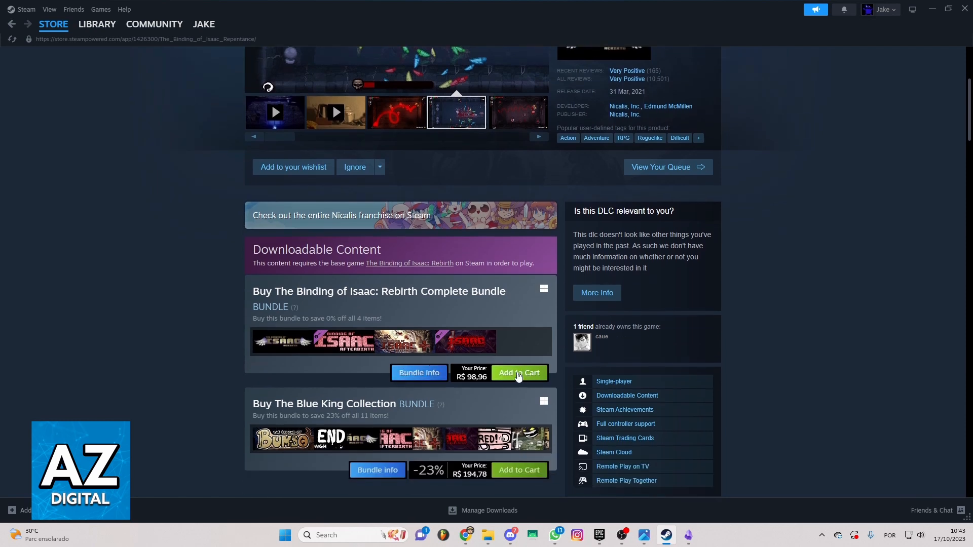
scroll("down", 3)
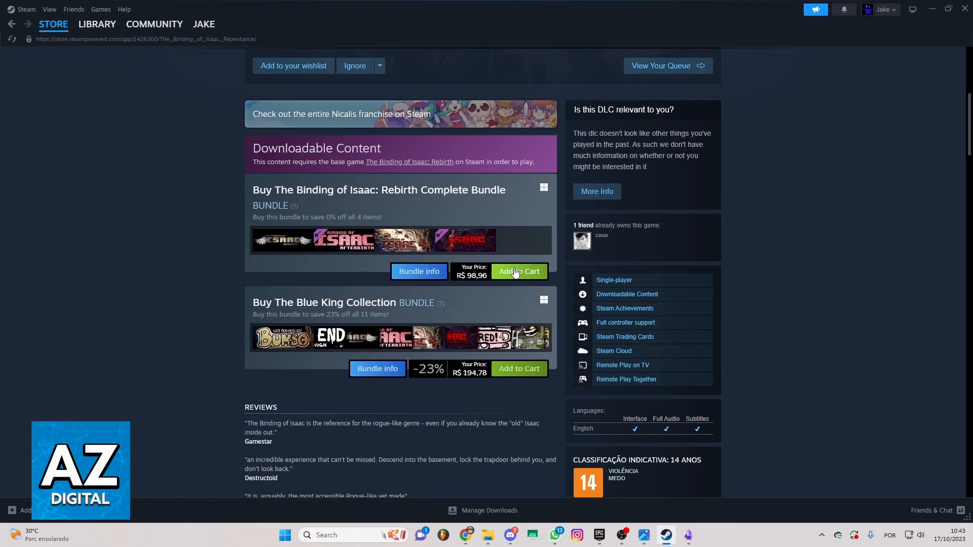
mouse_move(347, 298)
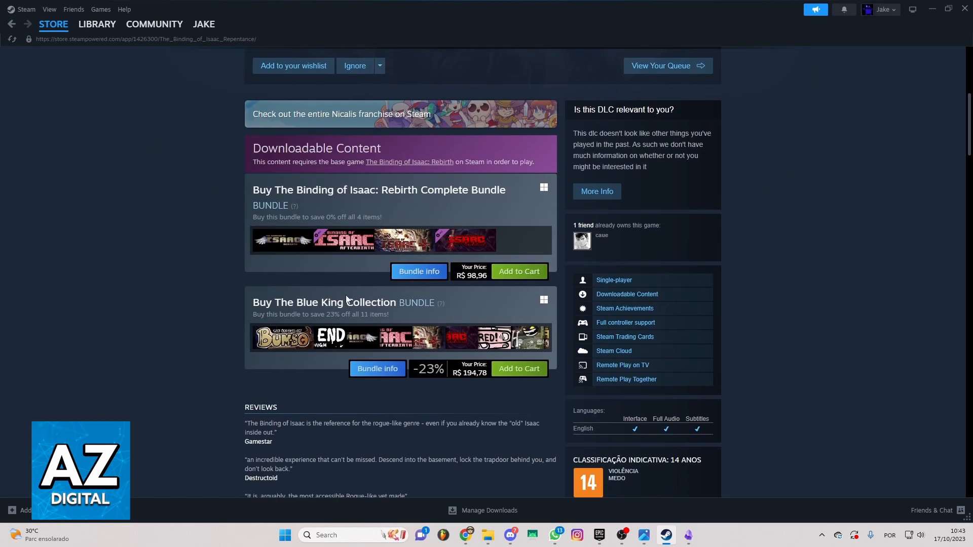
mouse_move(366, 314)
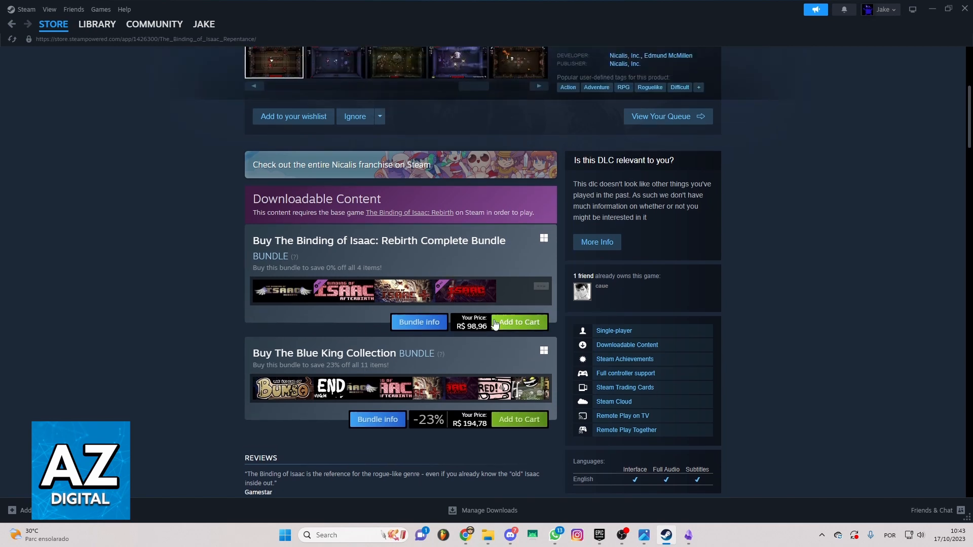
mouse_move(543, 315)
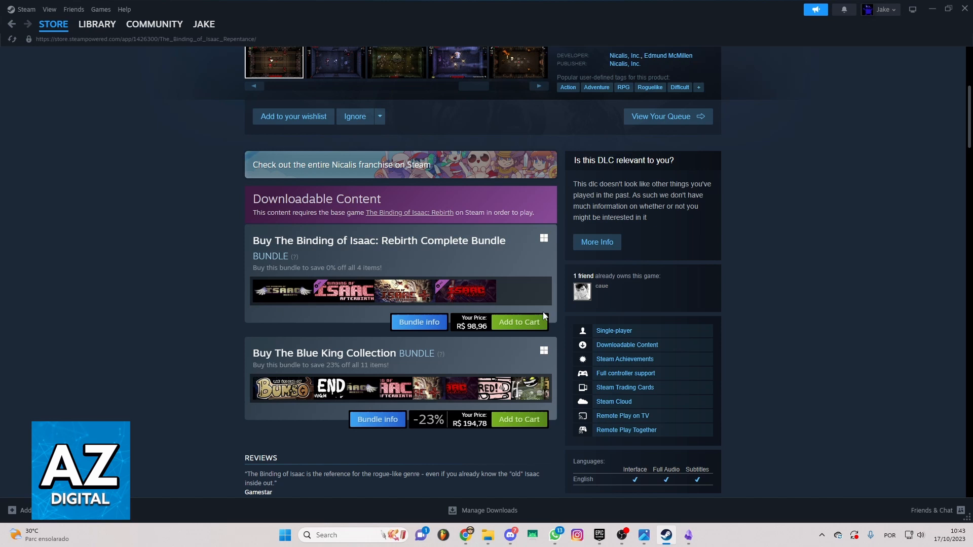
Add The Binding of Isaac: Rebirth Complete Bundle to the cart (total R$ 98,96)
left_click(519, 322)
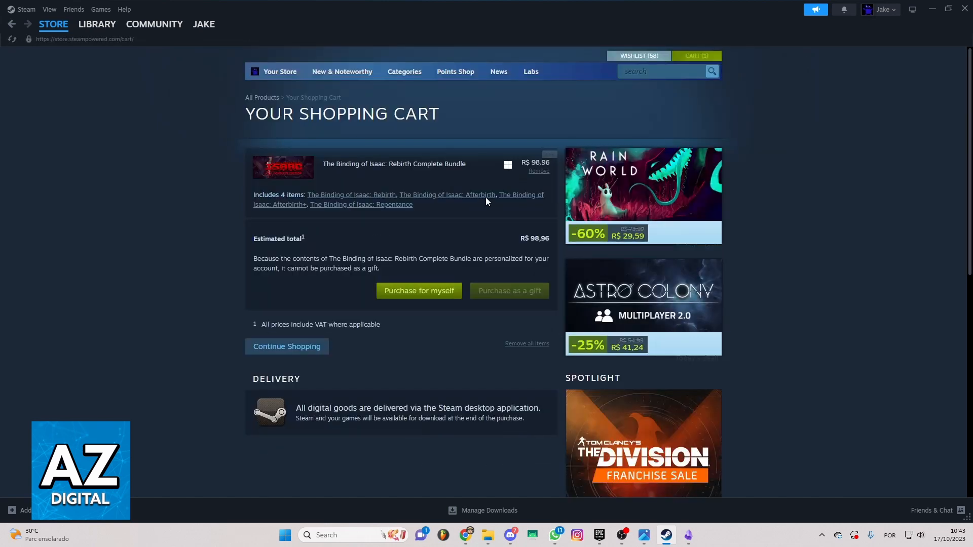
mouse_move(399, 174)
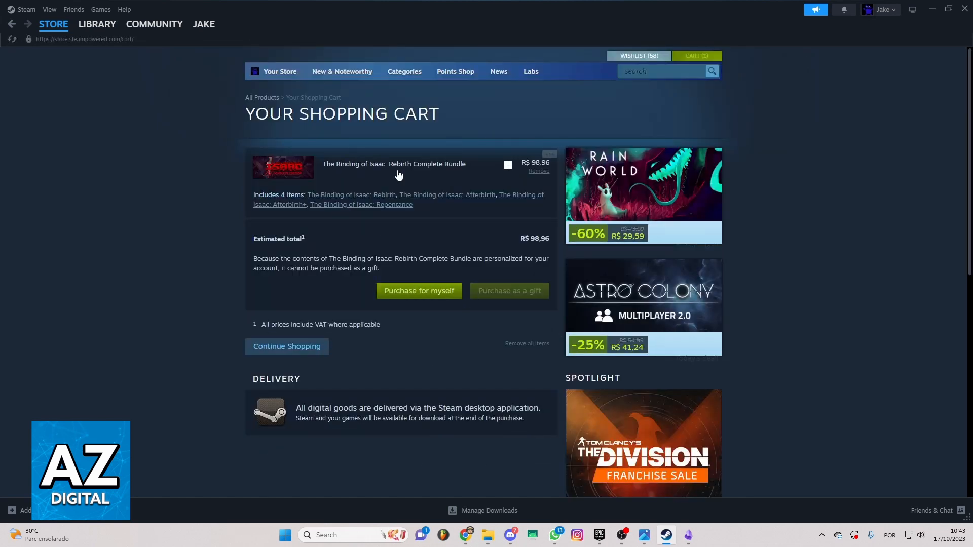
mouse_move(354, 266)
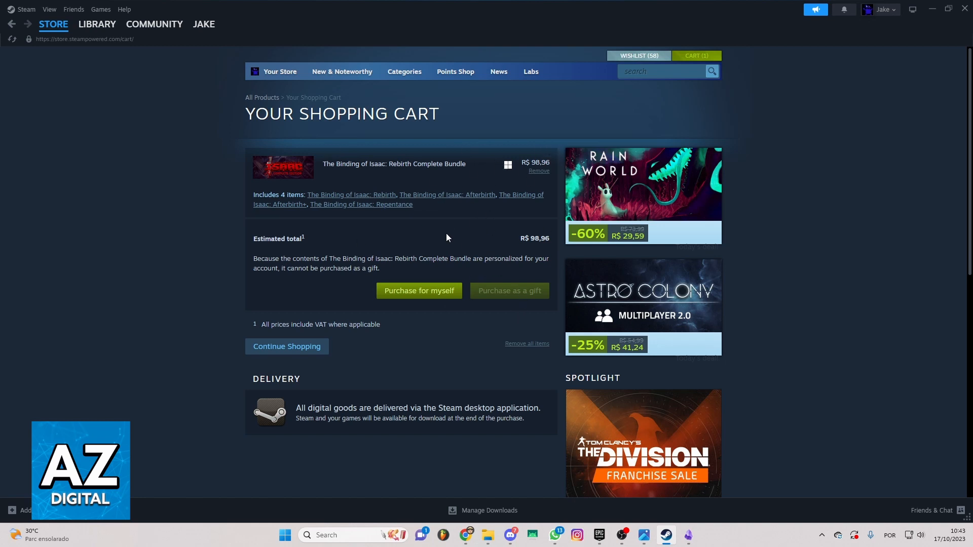
mouse_move(427, 302)
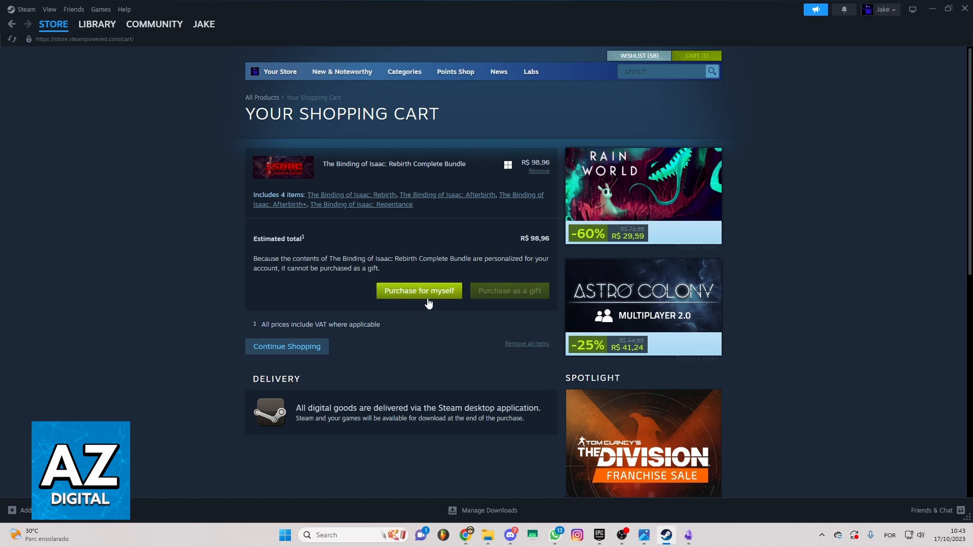
Choose 'Purchase for myself' to reach the payment method page with Mastercard (National)
left_click(420, 289)
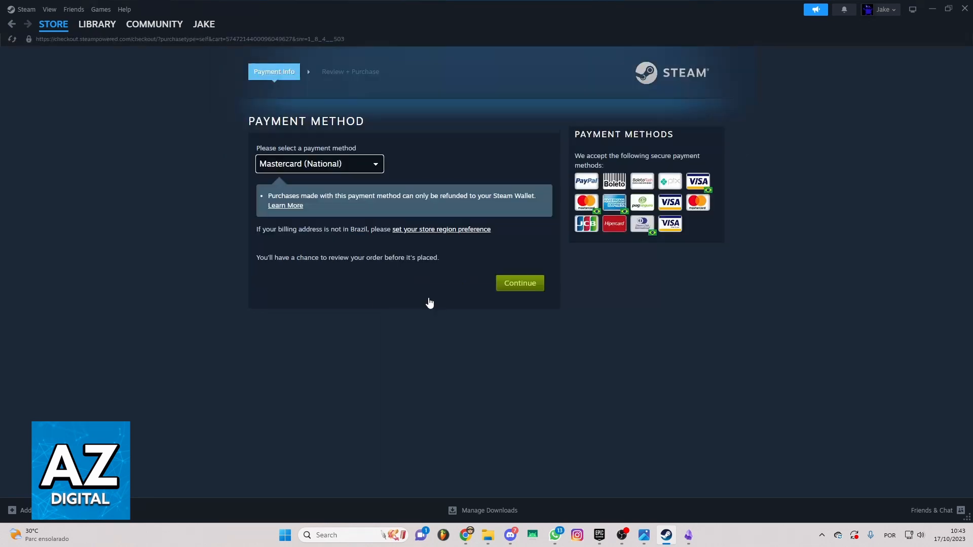
mouse_move(394, 186)
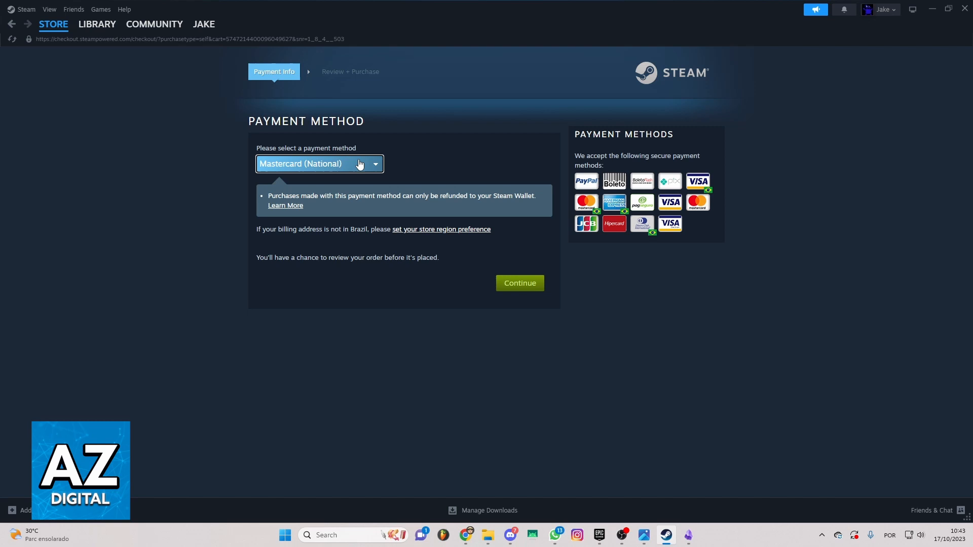
mouse_move(348, 174)
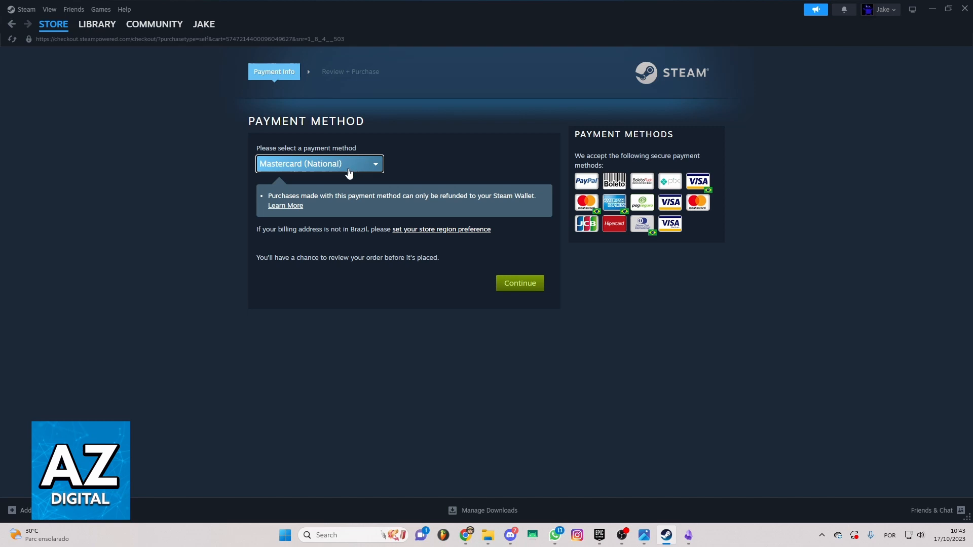
mouse_move(391, 126)
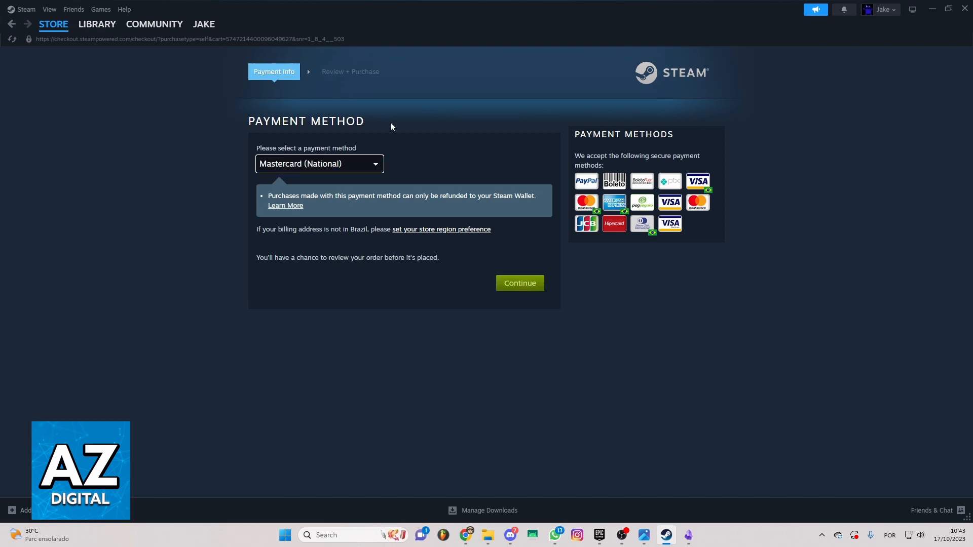
mouse_move(419, 164)
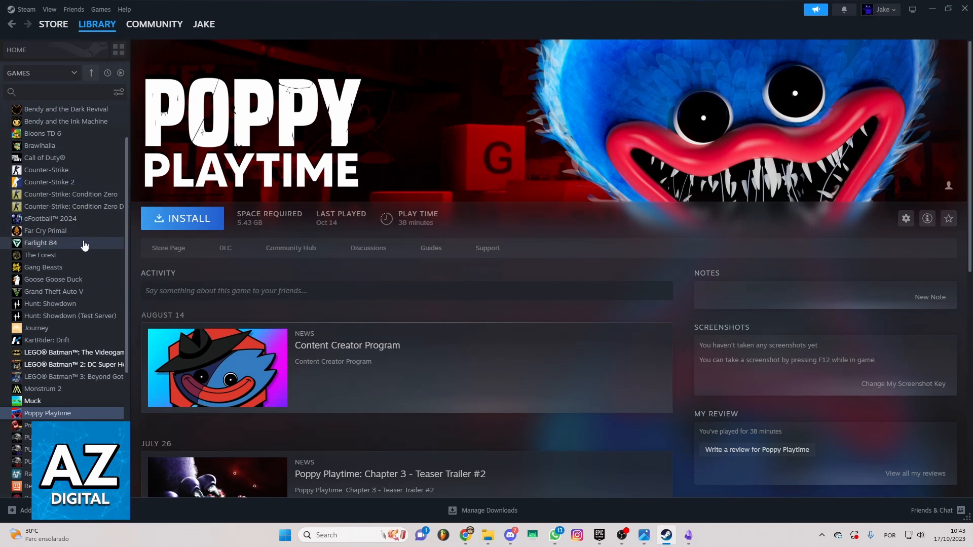
In the Library, view LEGO Batman: The Videogame, then return to Poppy Playtime
scroll("down", 3)
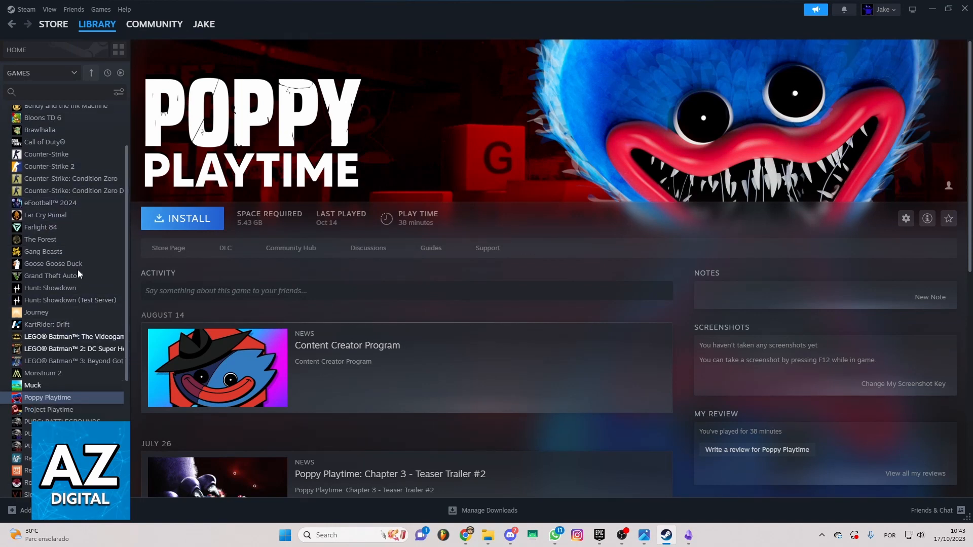
scroll("down", 3)
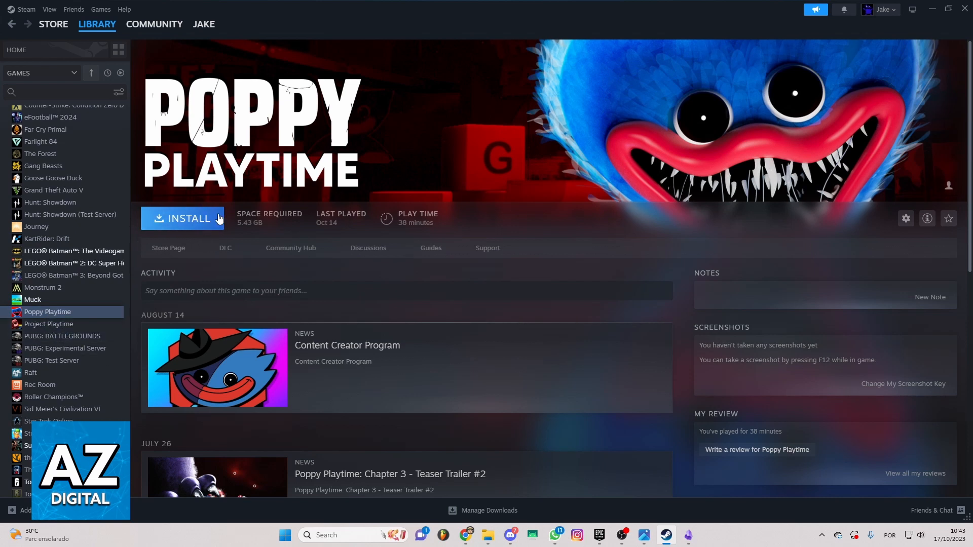
mouse_move(71, 232)
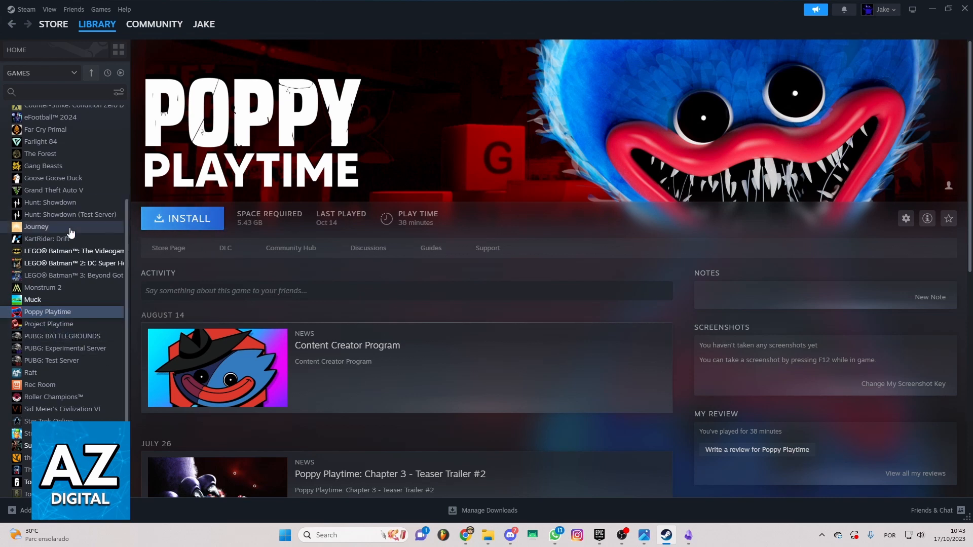
mouse_move(36, 312)
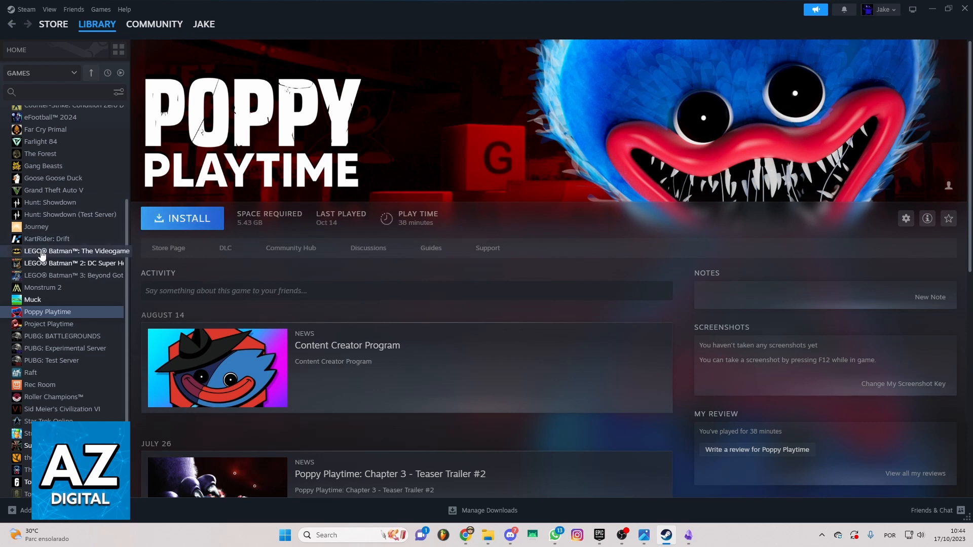
left_click(73, 252)
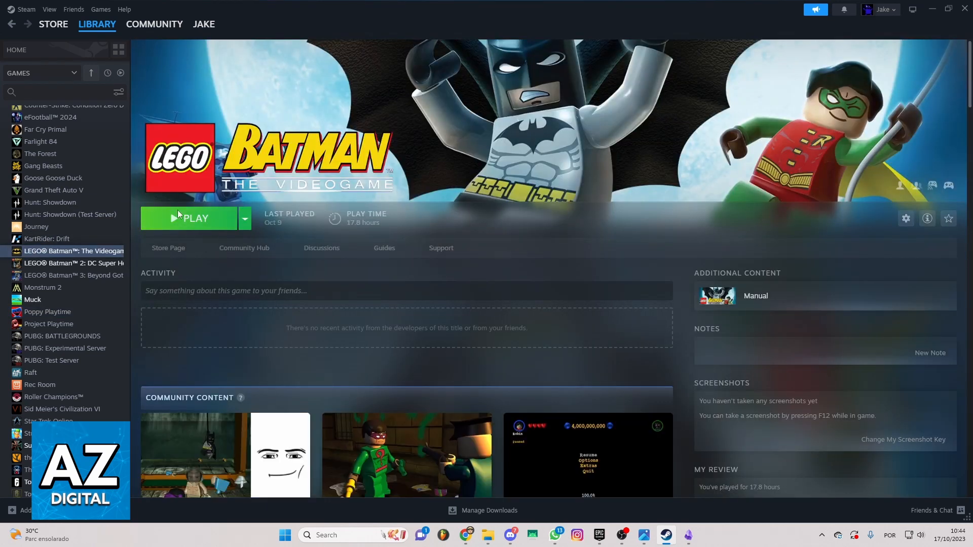
mouse_move(235, 166)
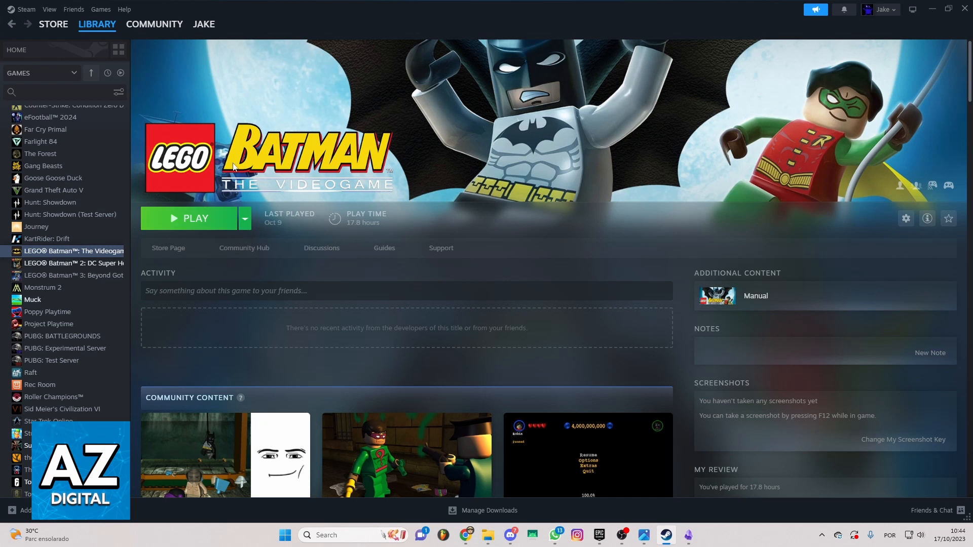
left_click(46, 312)
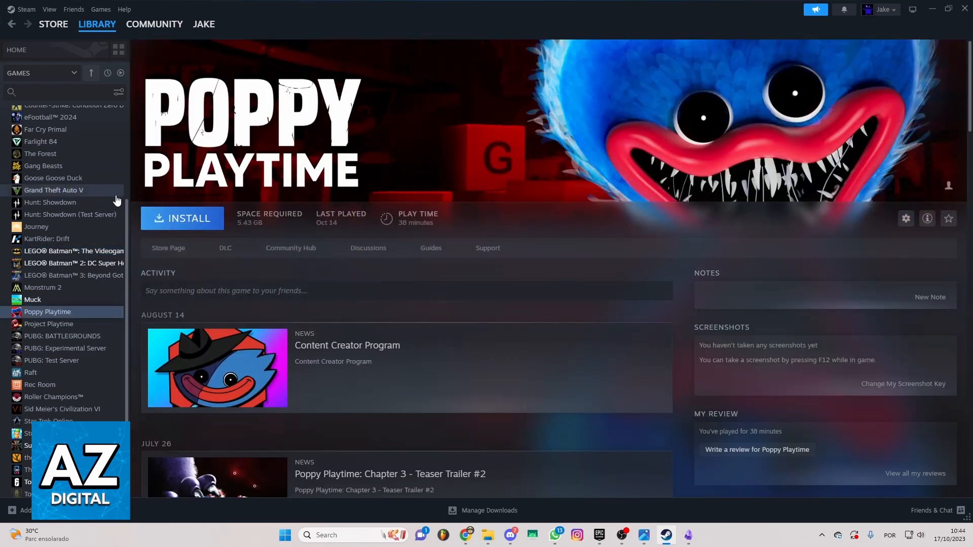
mouse_move(61, 246)
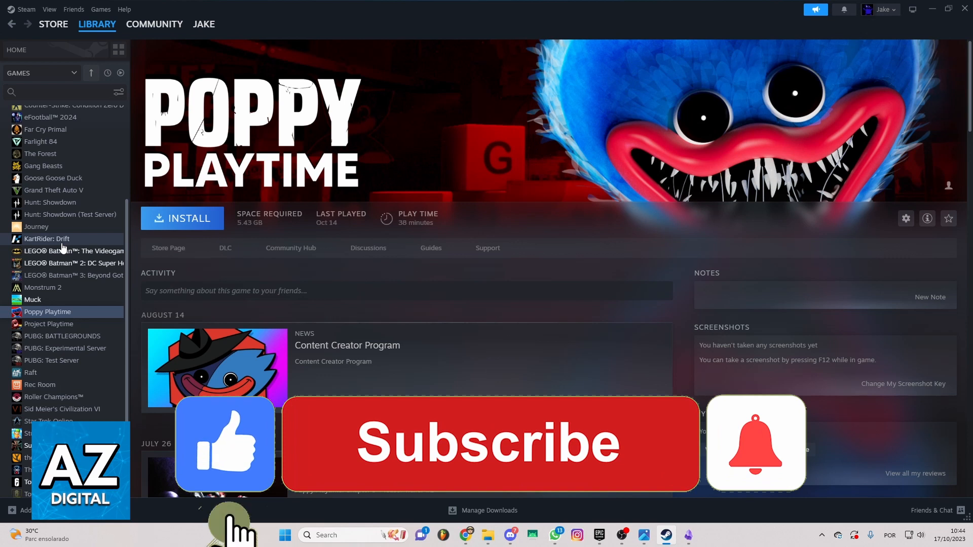
Select options on the Poppy Playtime library page
left_click(486, 444)
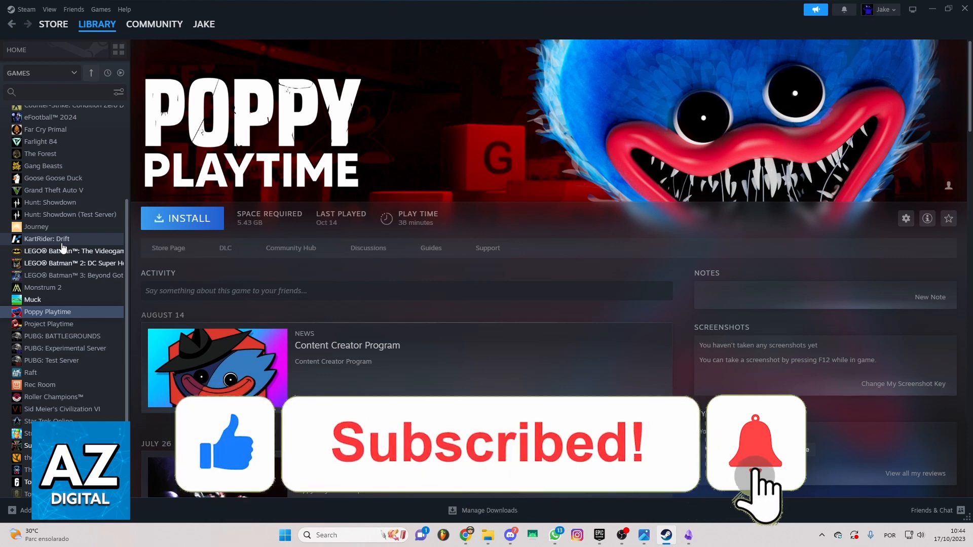
left_click(756, 444)
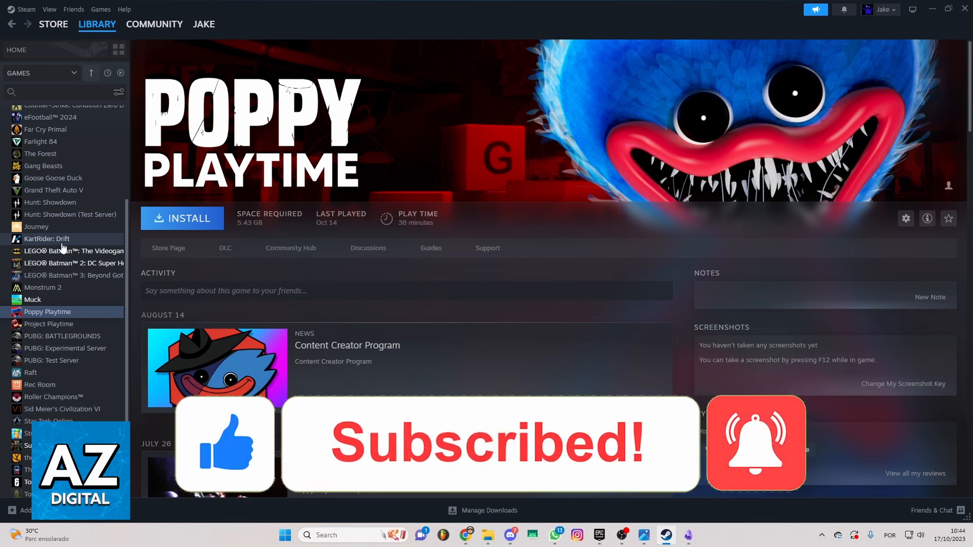